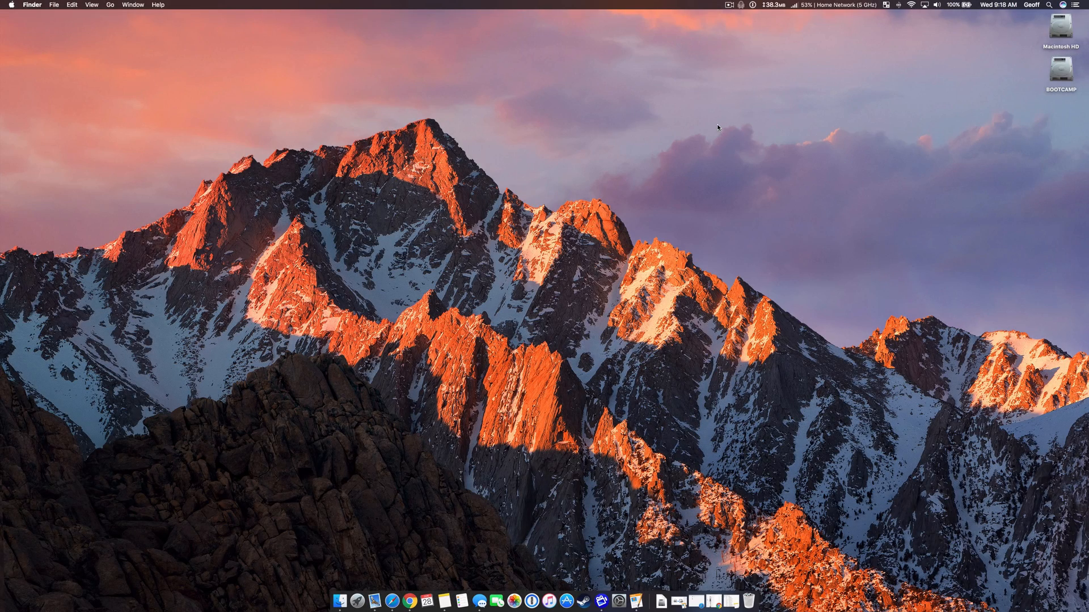
mouse_move(701, 251)
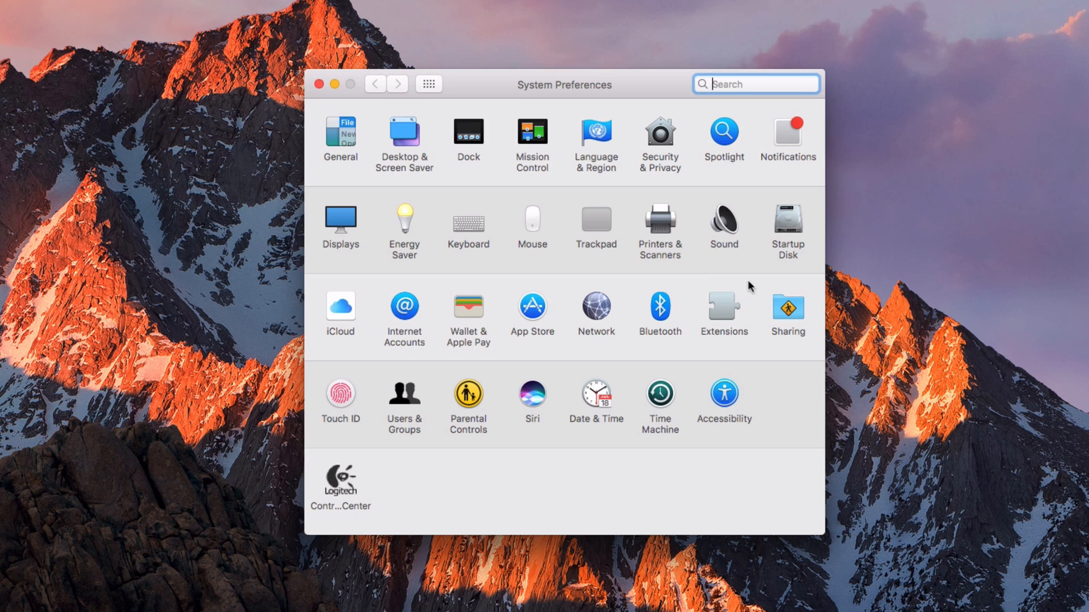
Step: Turn on Remote Management from the Sharing pane
left_click(787, 309)
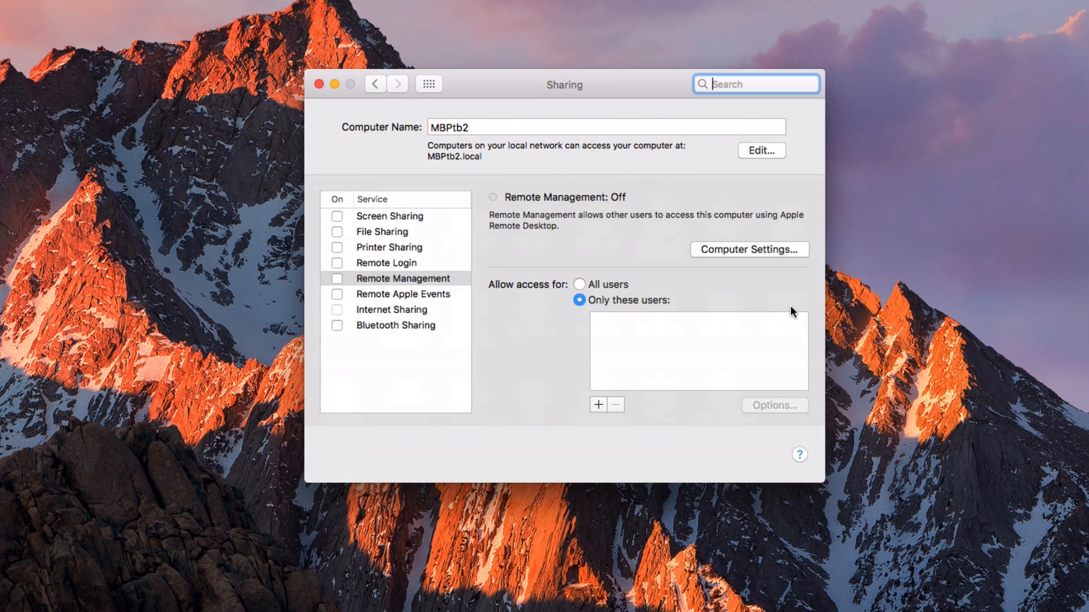
mouse_move(406, 285)
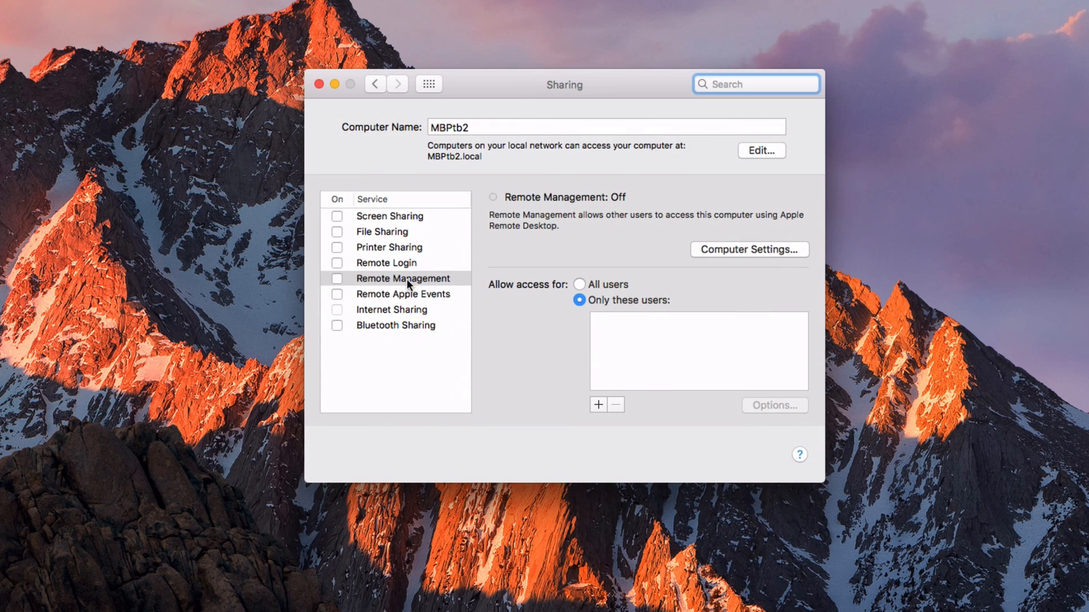
mouse_move(339, 285)
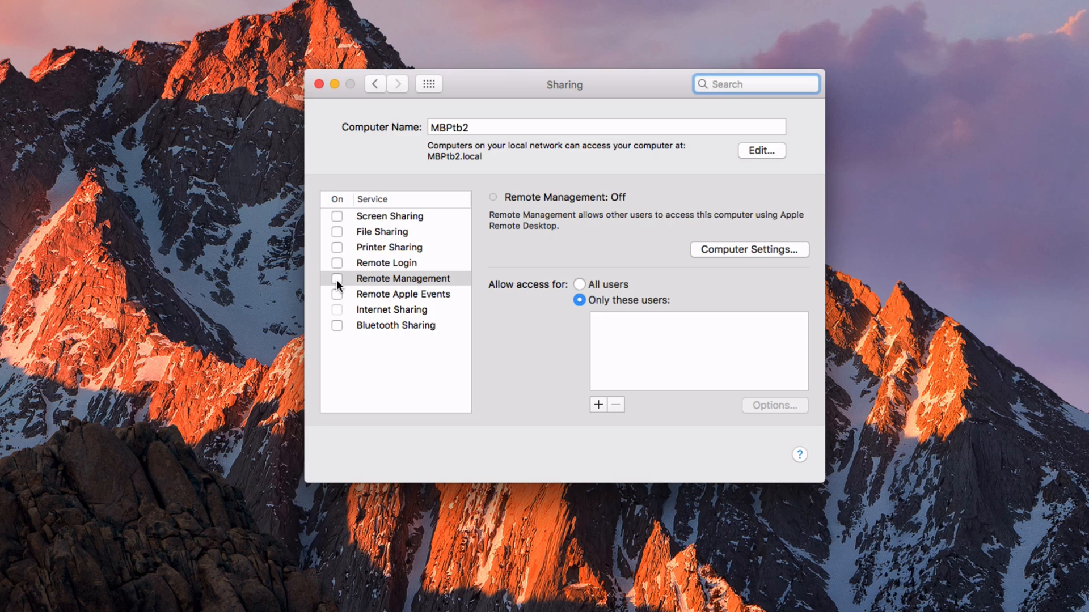
left_click(337, 279)
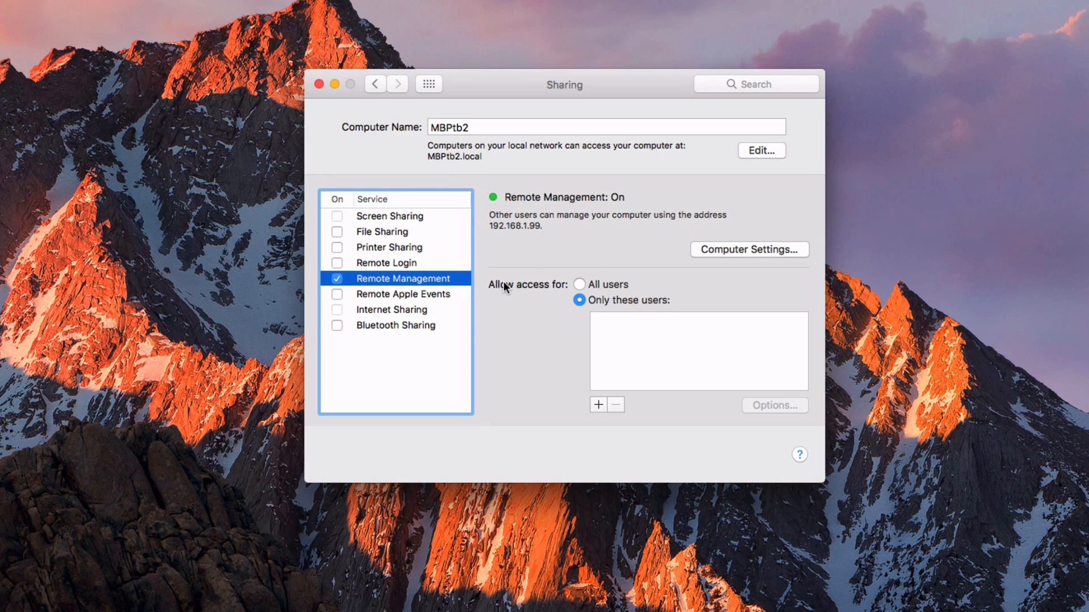
mouse_move(529, 294)
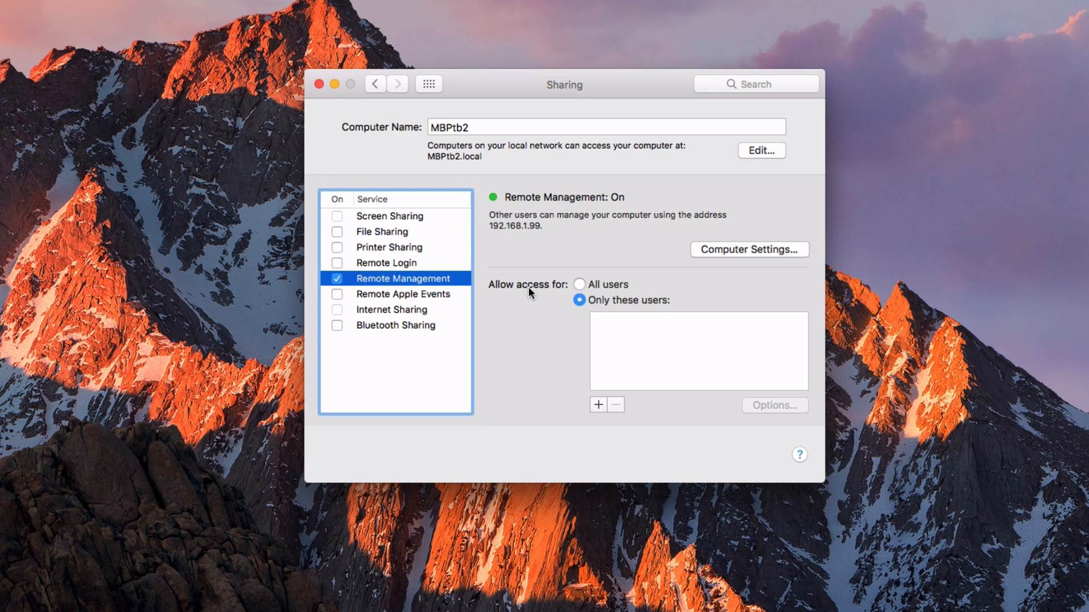
mouse_move(661, 318)
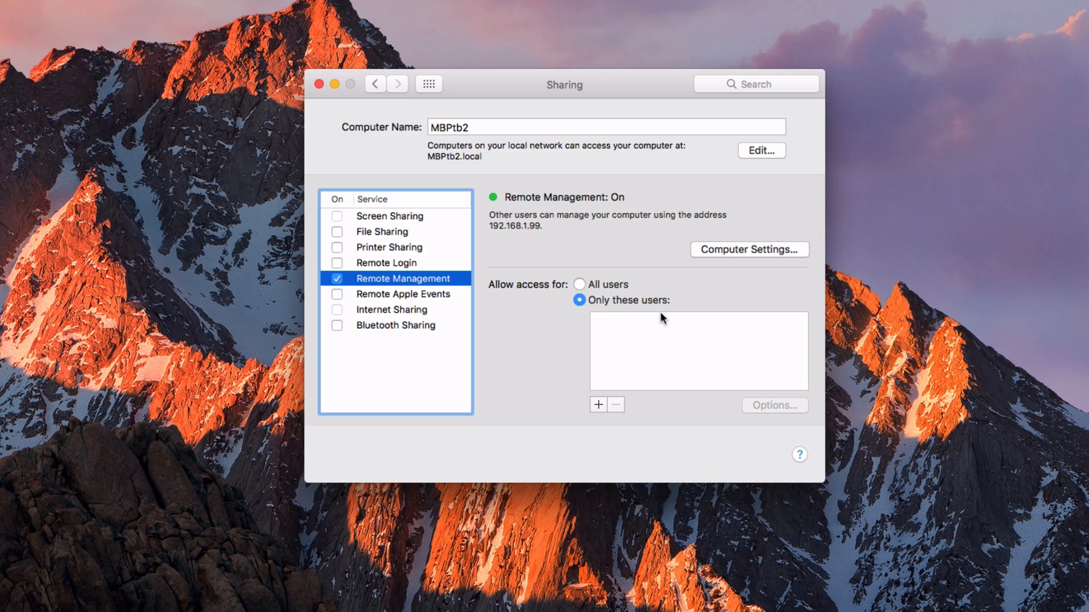
mouse_move(623, 328)
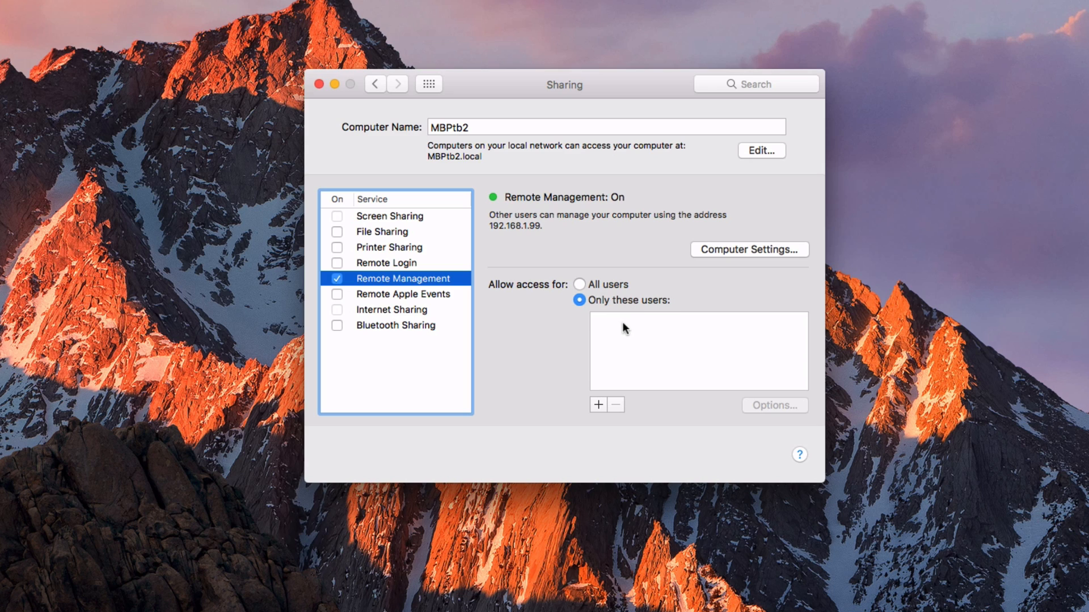
Step: Restrict Remote Management to the local user account with Observe and Control permissions
left_click(597, 405)
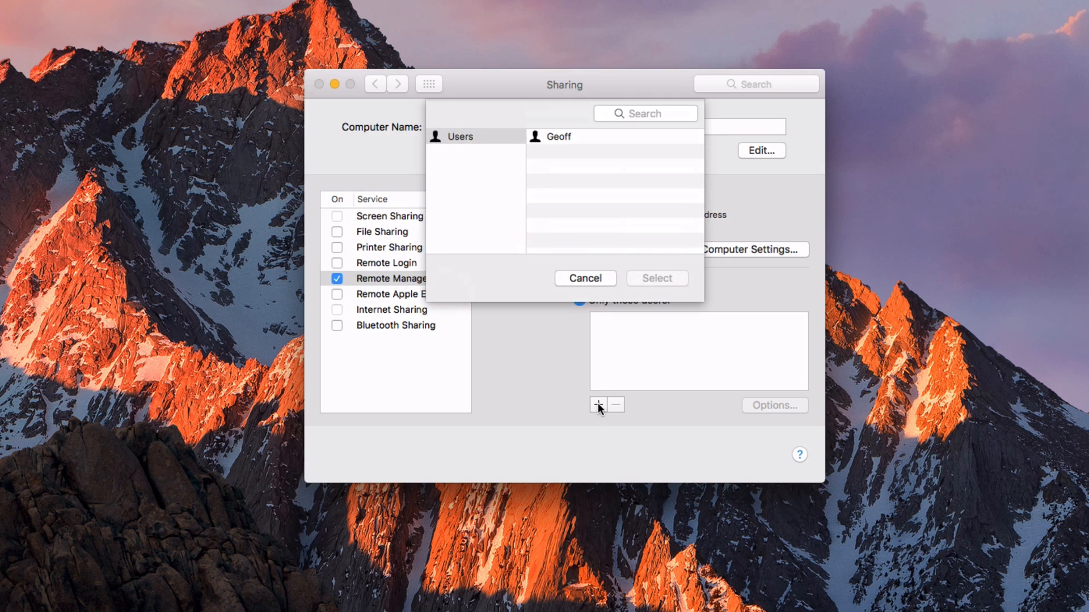
mouse_move(592, 144)
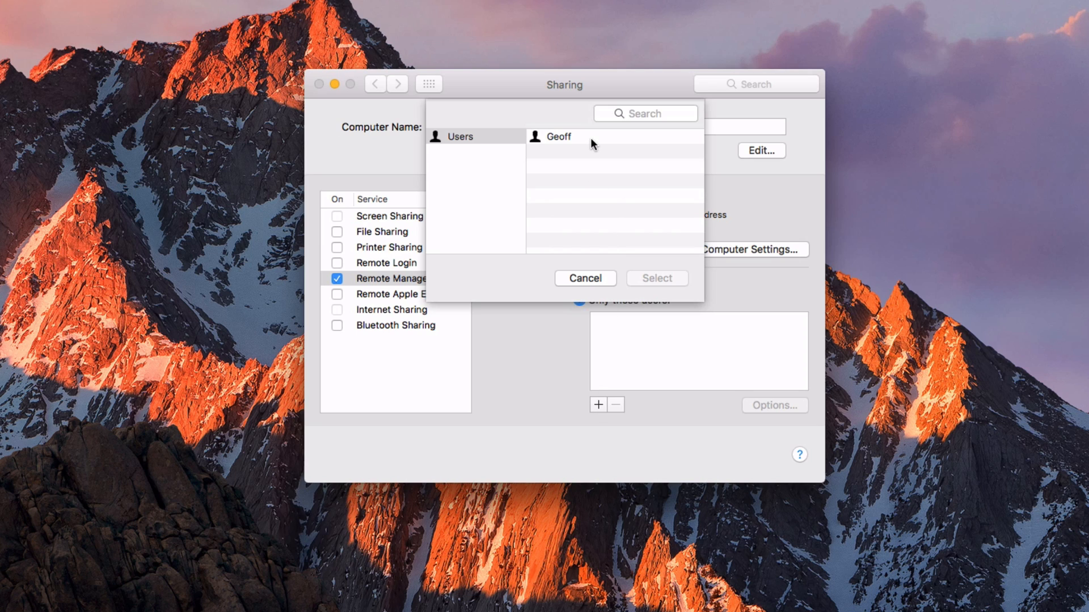
left_click(557, 136)
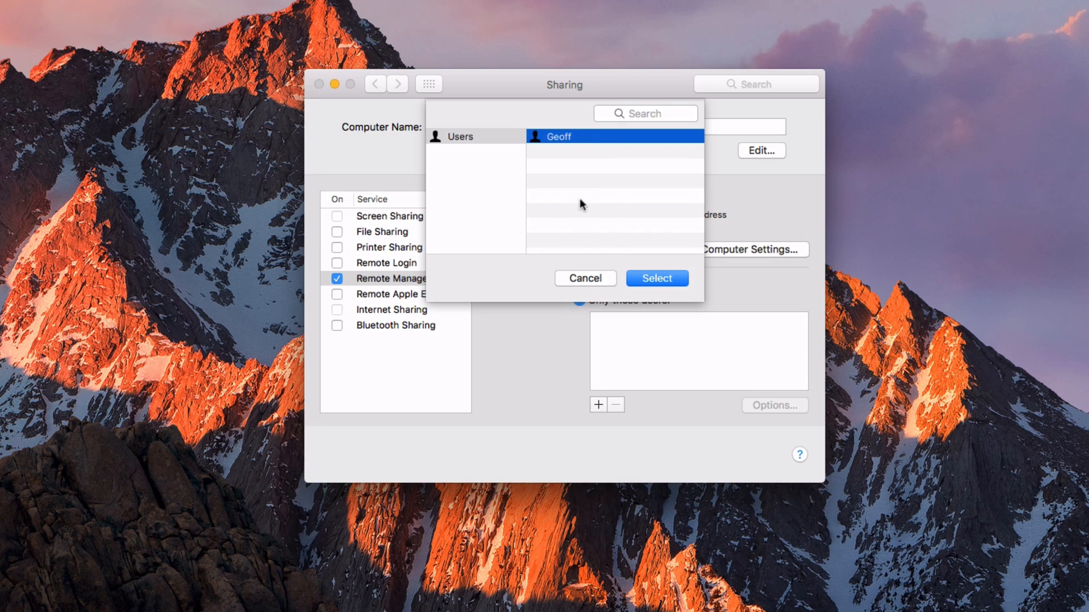
mouse_move(575, 142)
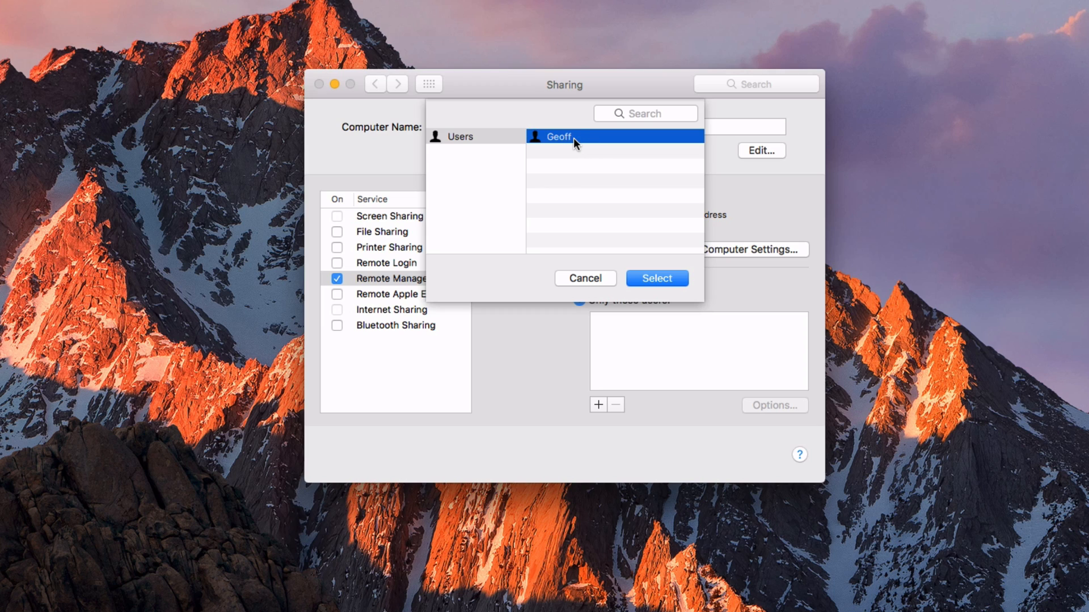
mouse_move(570, 148)
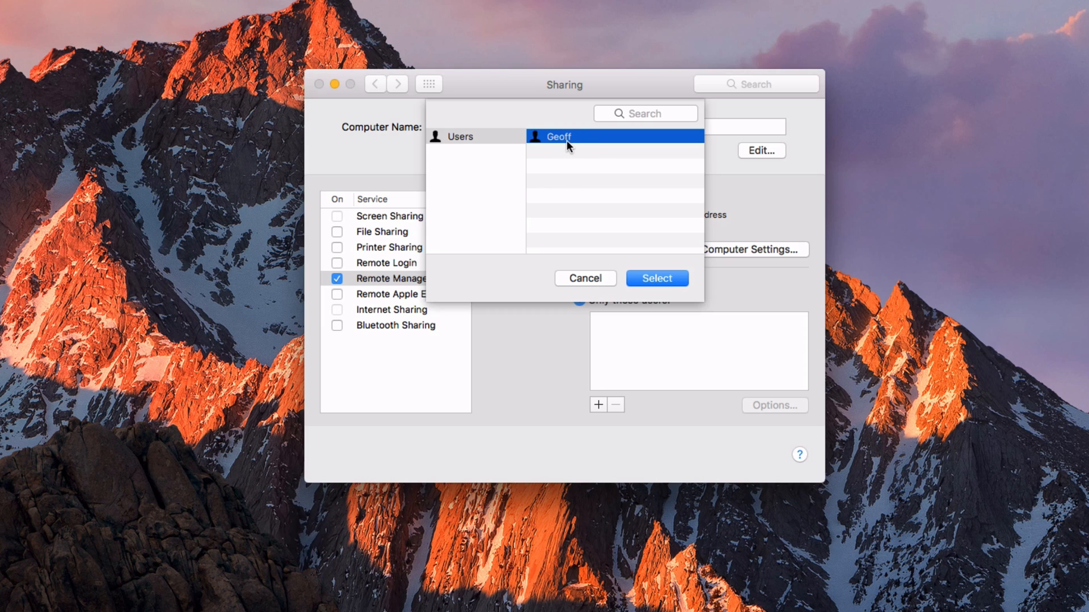
mouse_move(564, 152)
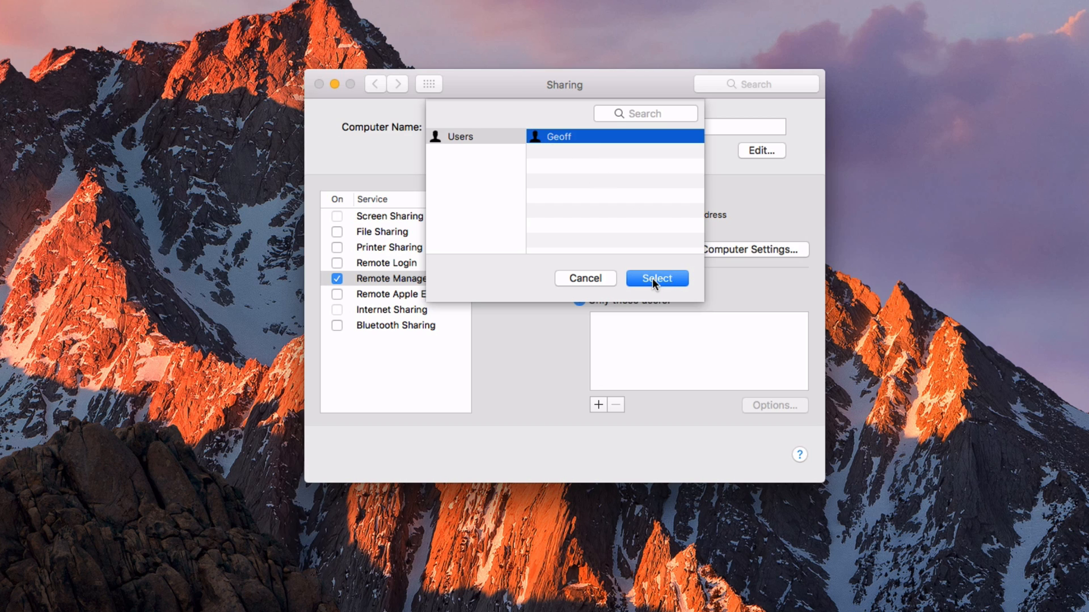
left_click(655, 278)
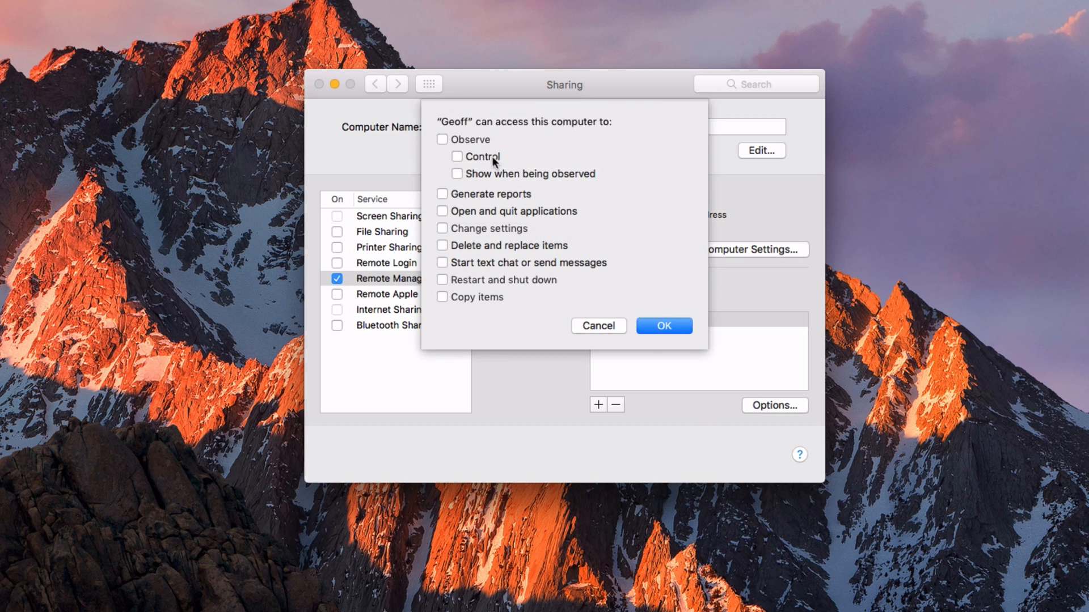
left_click(441, 139)
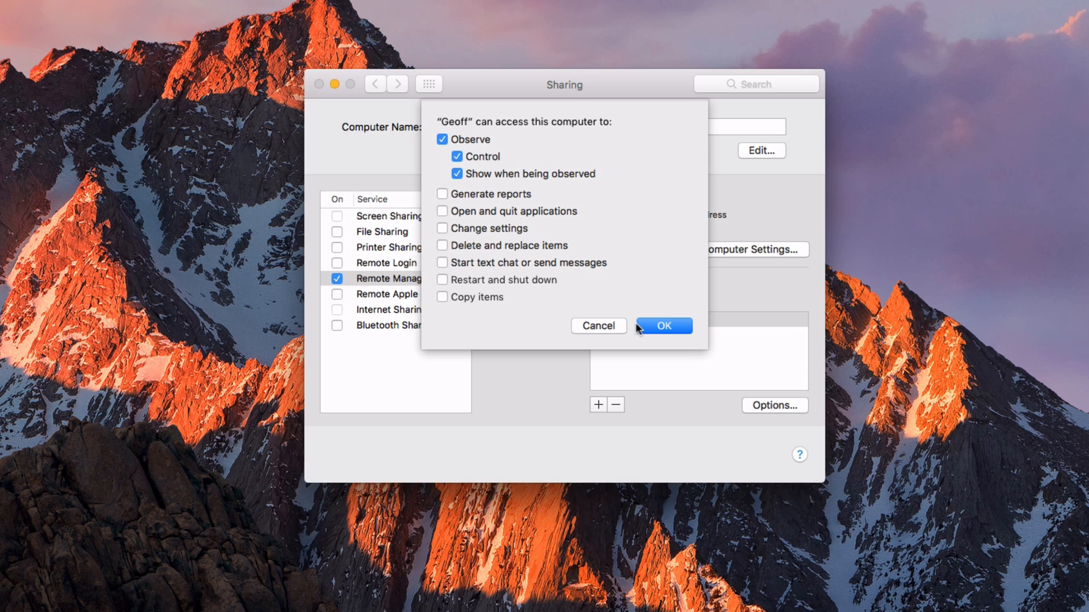
left_click(662, 325)
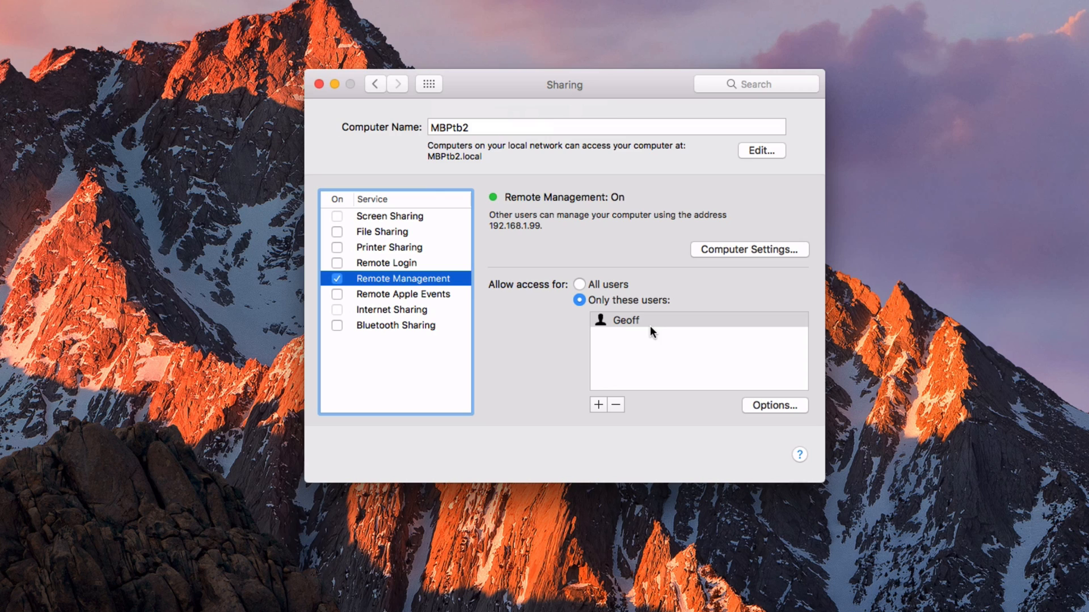
mouse_move(514, 241)
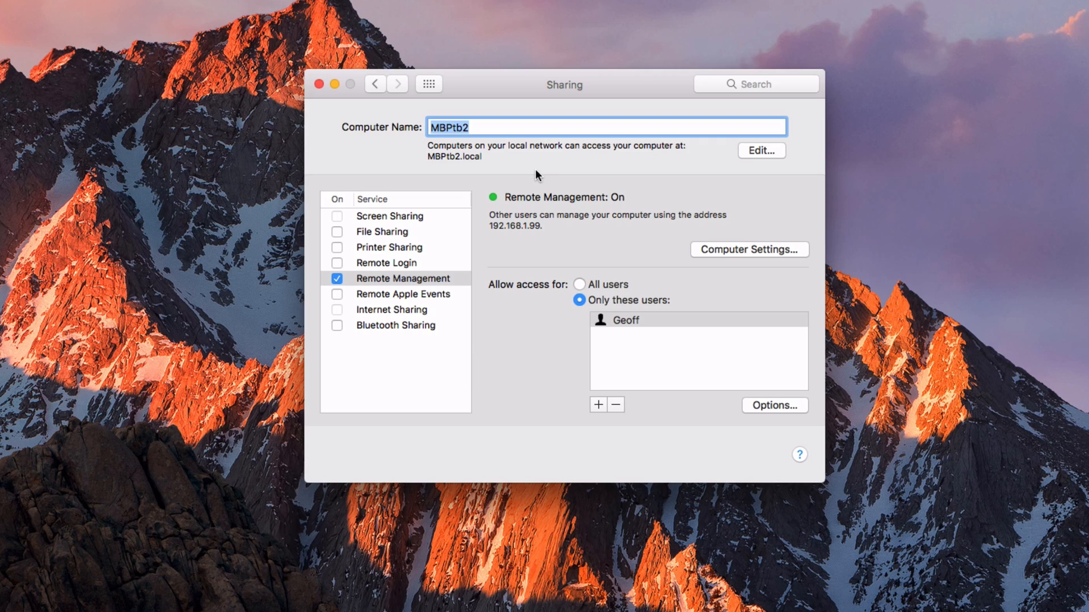
Step: Close System Preferences, leaving Remote Management on for the one allowed user
left_click(375, 84)
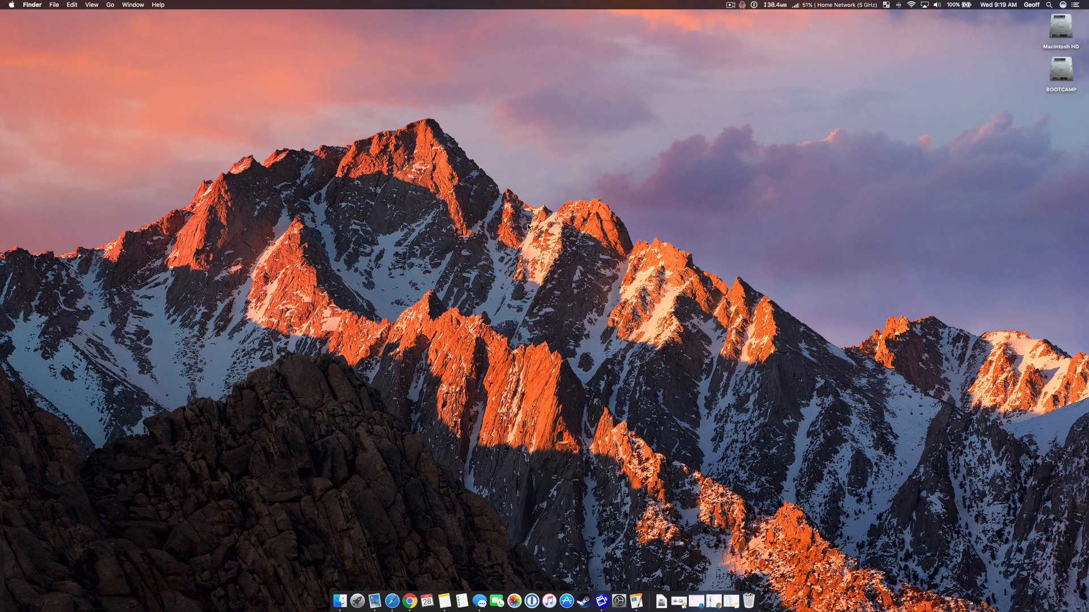
Step: Launch the Screen Sharing app through a Spotlight search for 'screen sharing'
left_click(1049, 6)
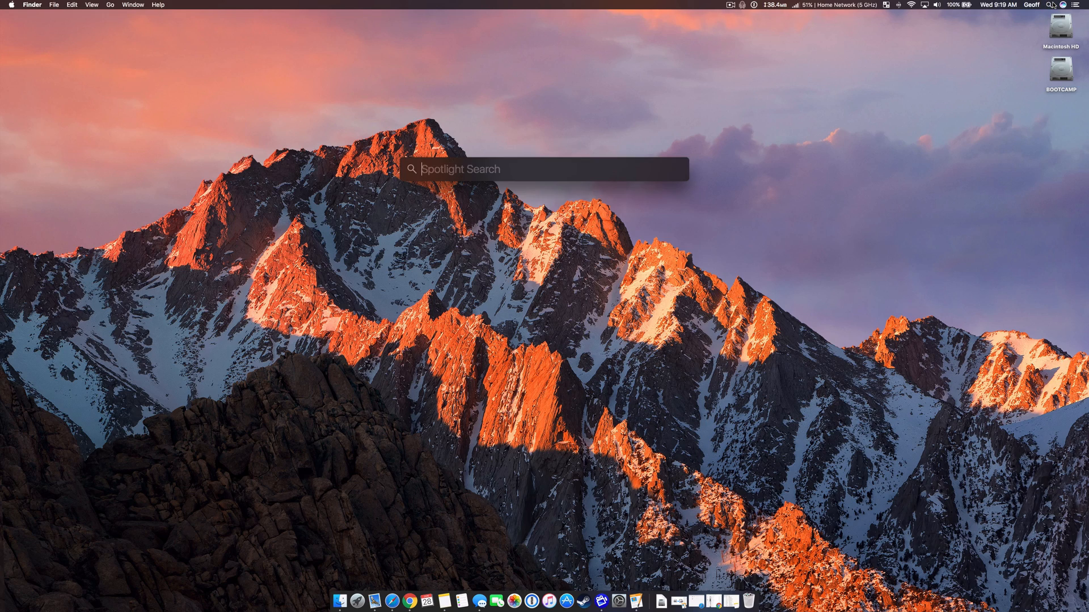
type("screen sharing")
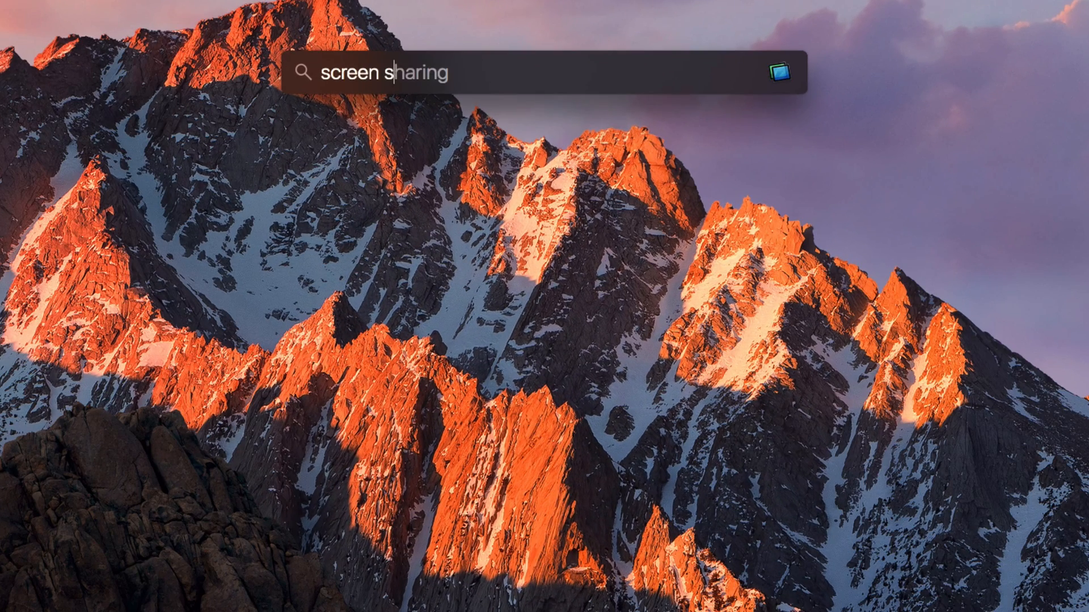
key("Return")
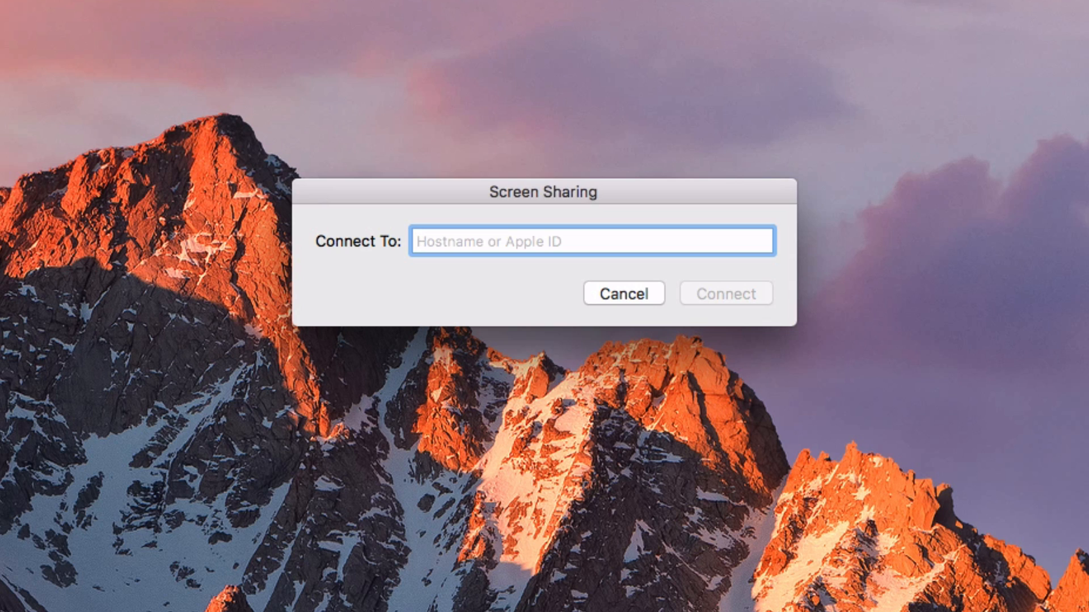
Step: Connect to the suggested address 192.168.1.115 in Screen Sharing
left_click(591, 241)
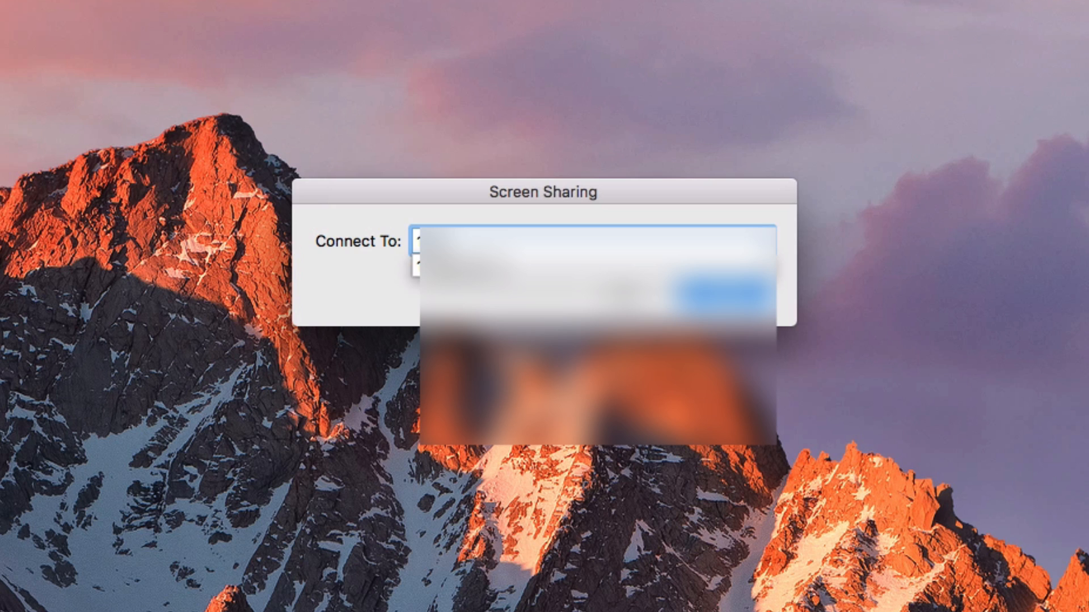
type("192")
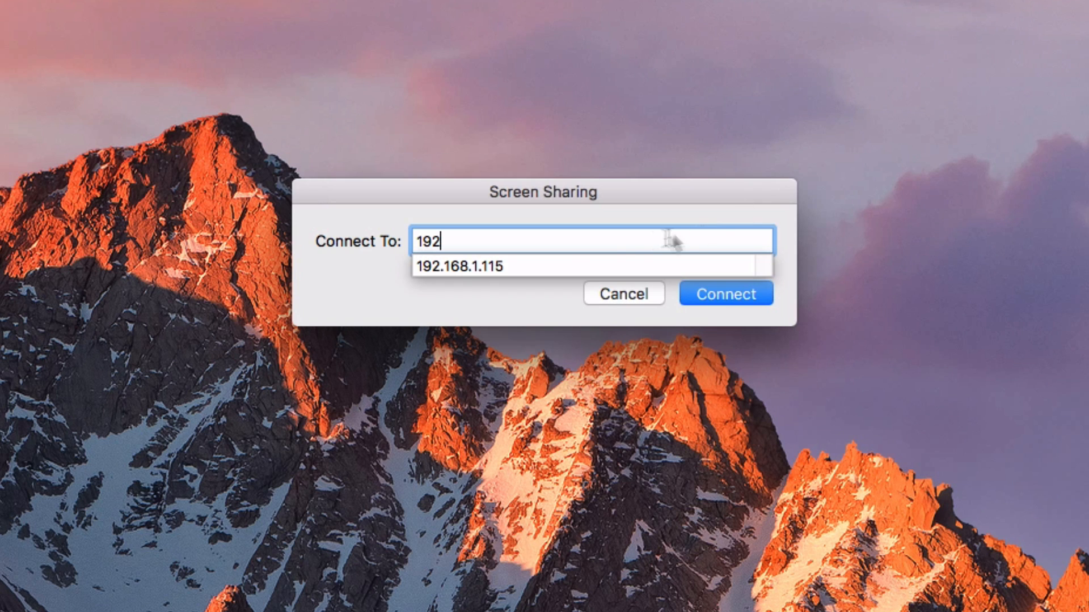
left_click(461, 267)
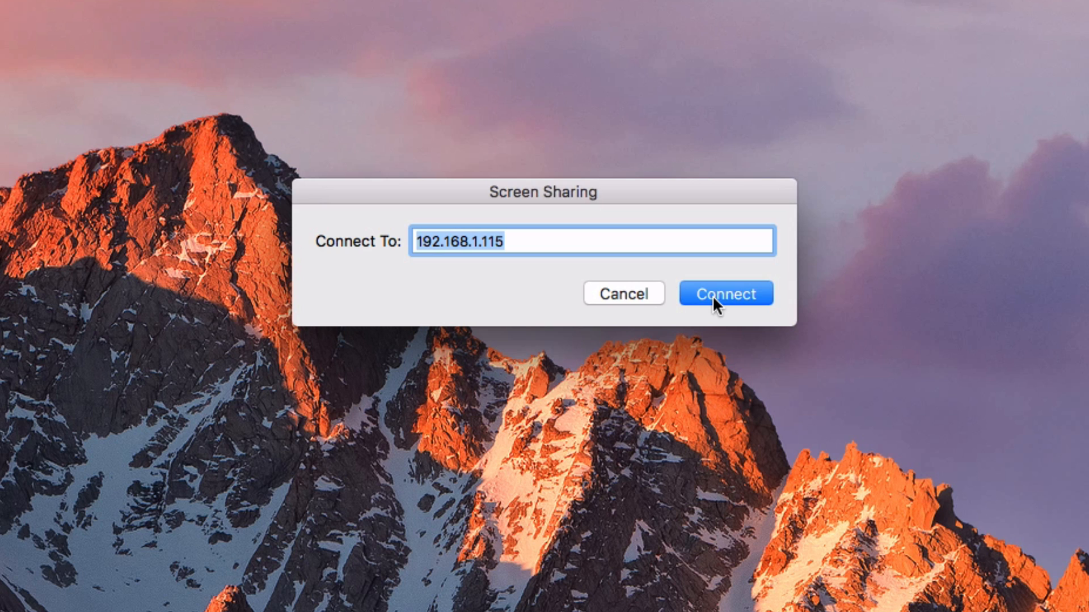
left_click(725, 293)
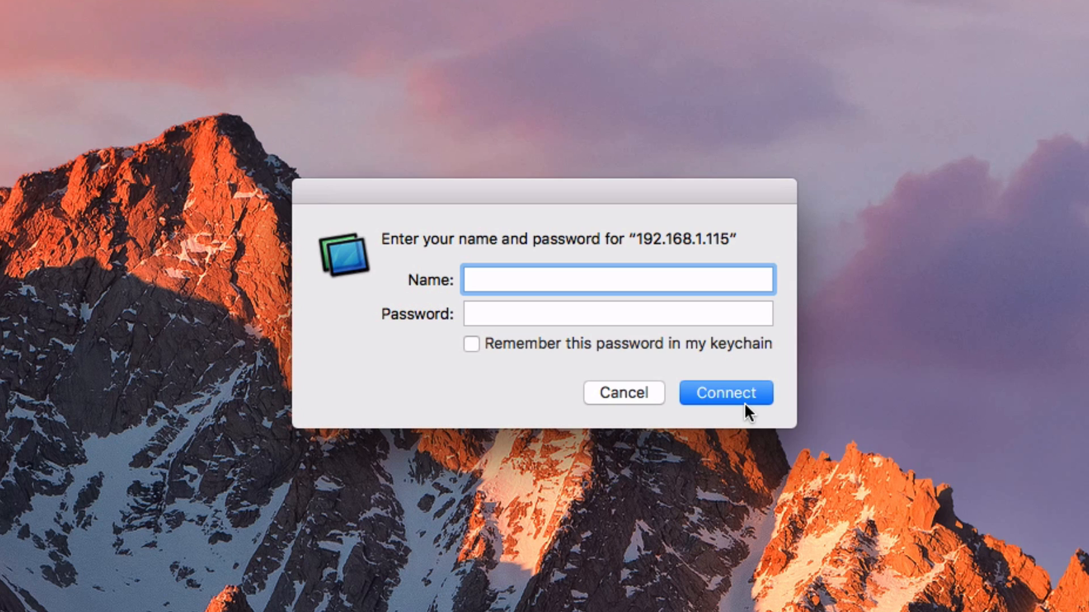
Step: Log in to 192.168.1.115 with name 'gs' and the password, then connect
type("gs")
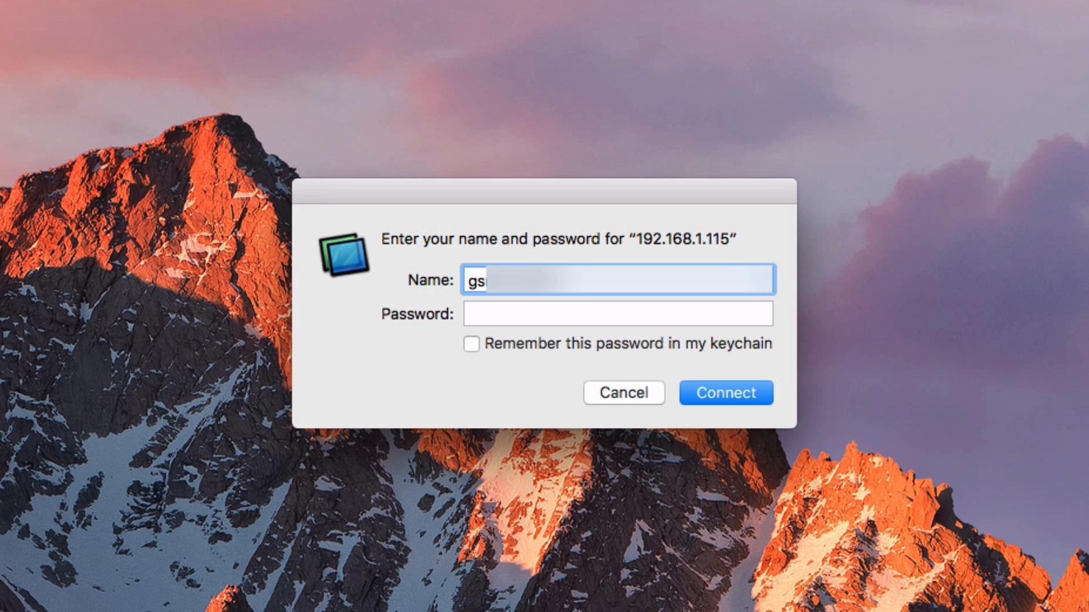
left_click(618, 313)
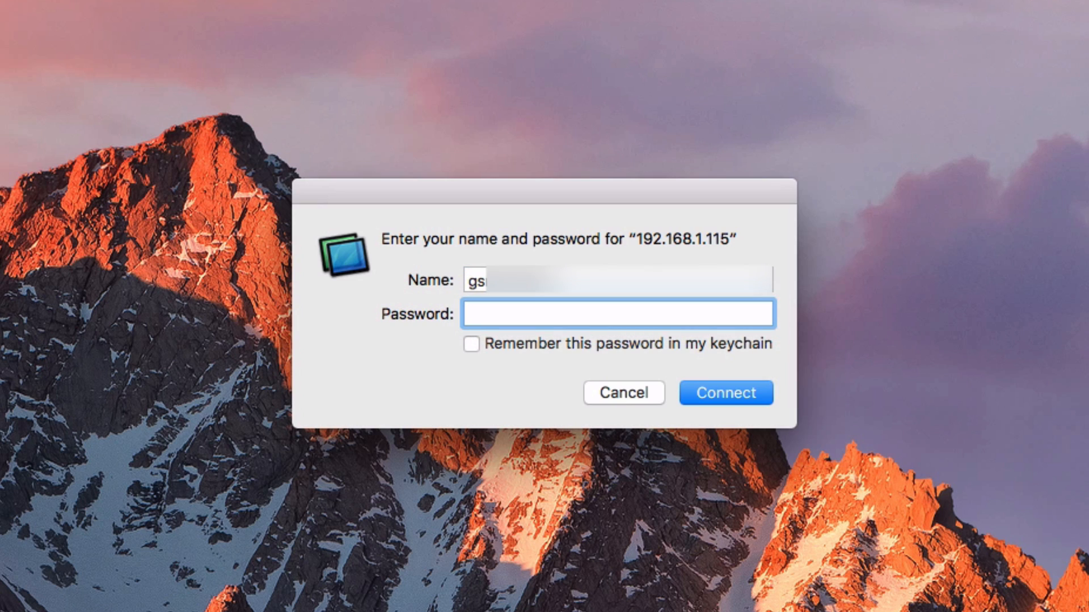
type("password")
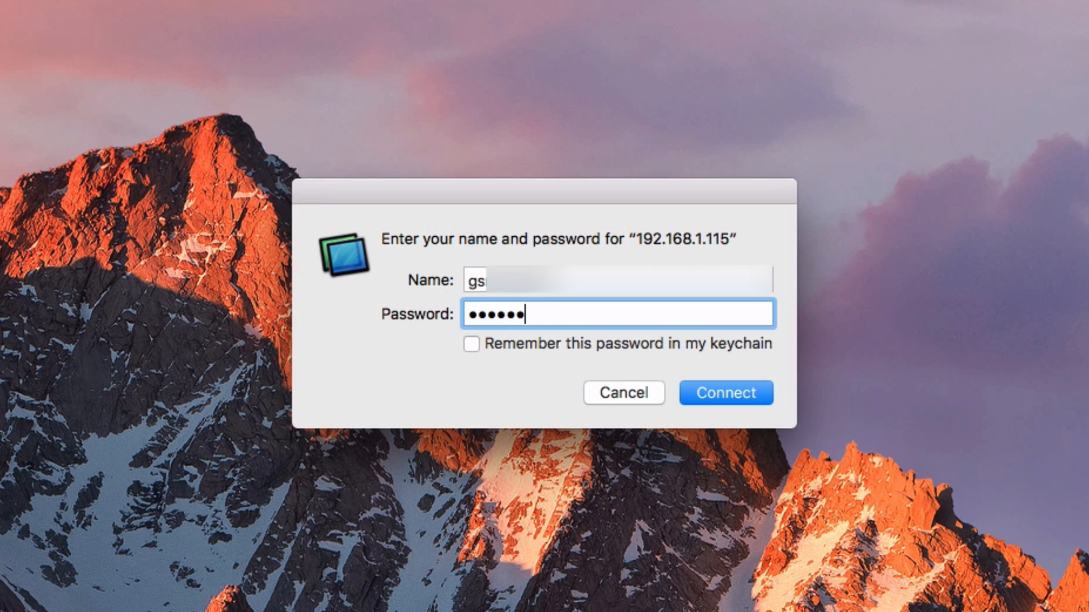
type("password")
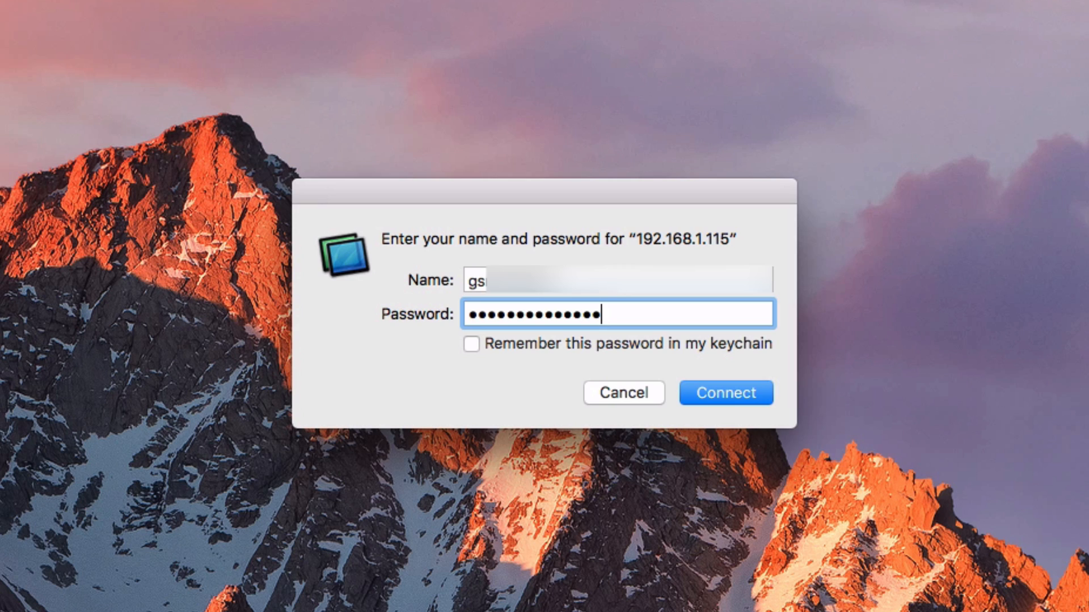
left_click(725, 393)
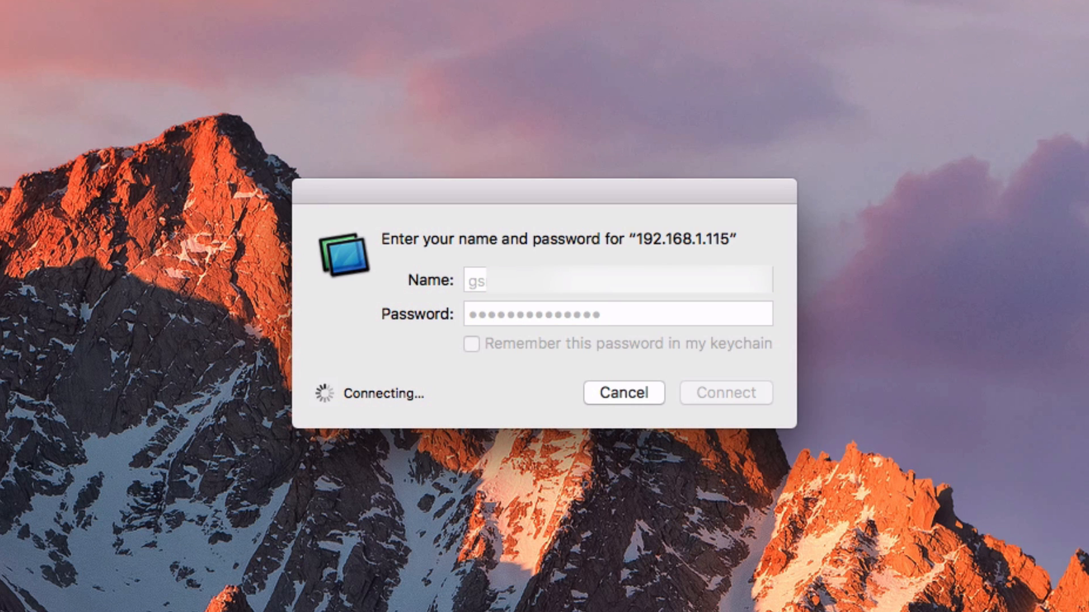
left_click(725, 392)
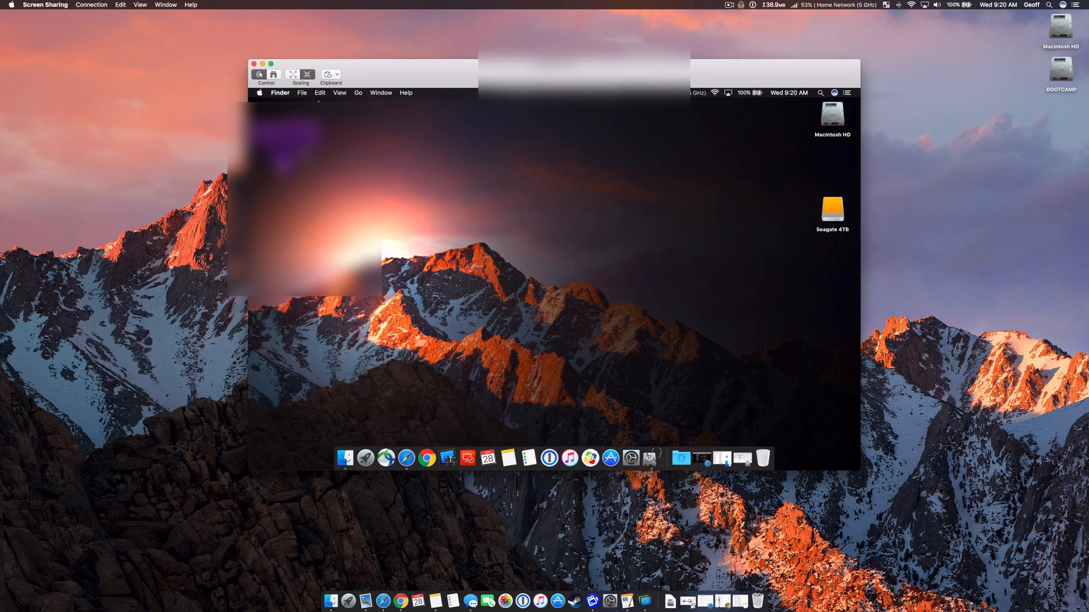
left_click(301, 92)
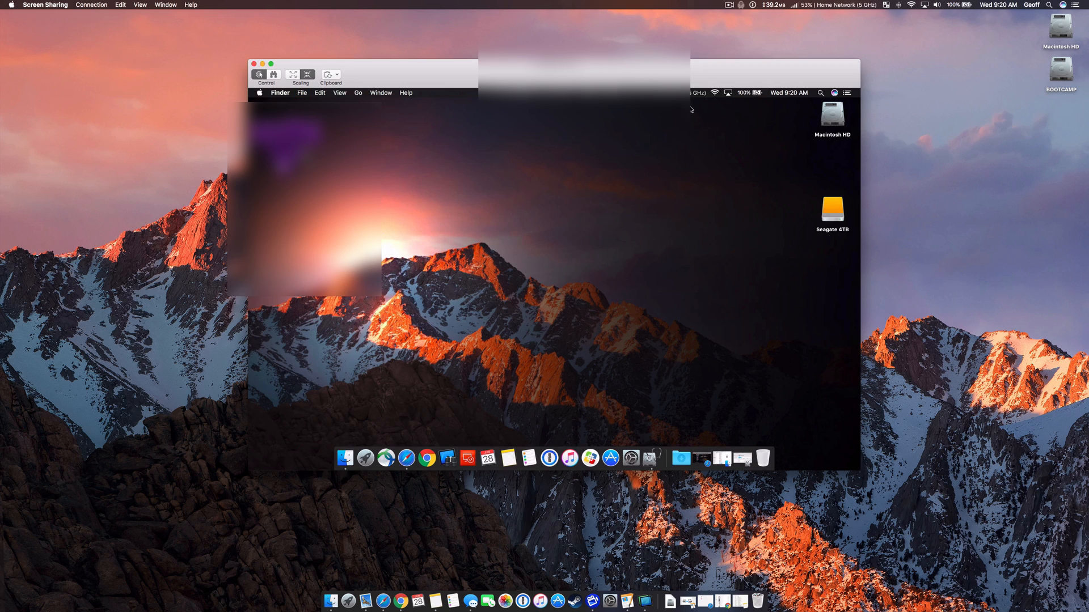
mouse_move(492, 76)
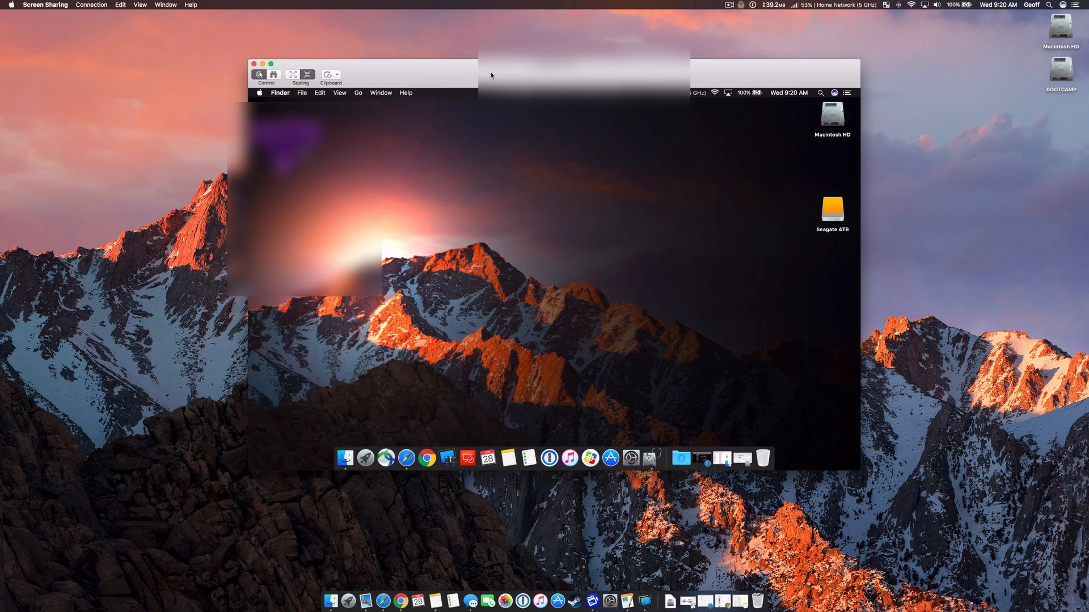